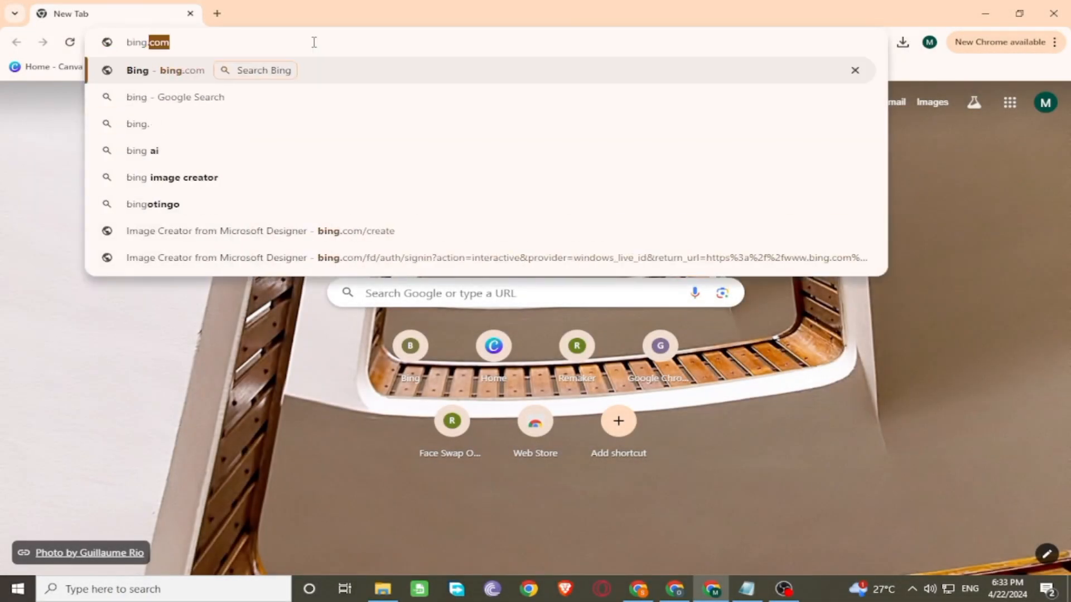
Go to bing.com and search for 'bing ai image generator' from the suggestions
click(164, 69)
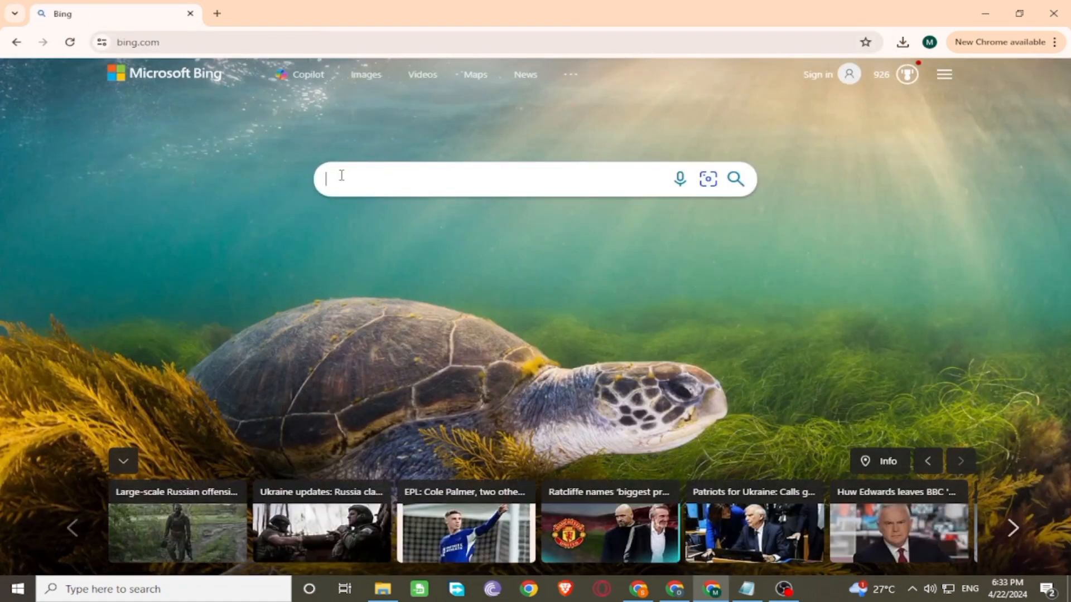
text(bing)
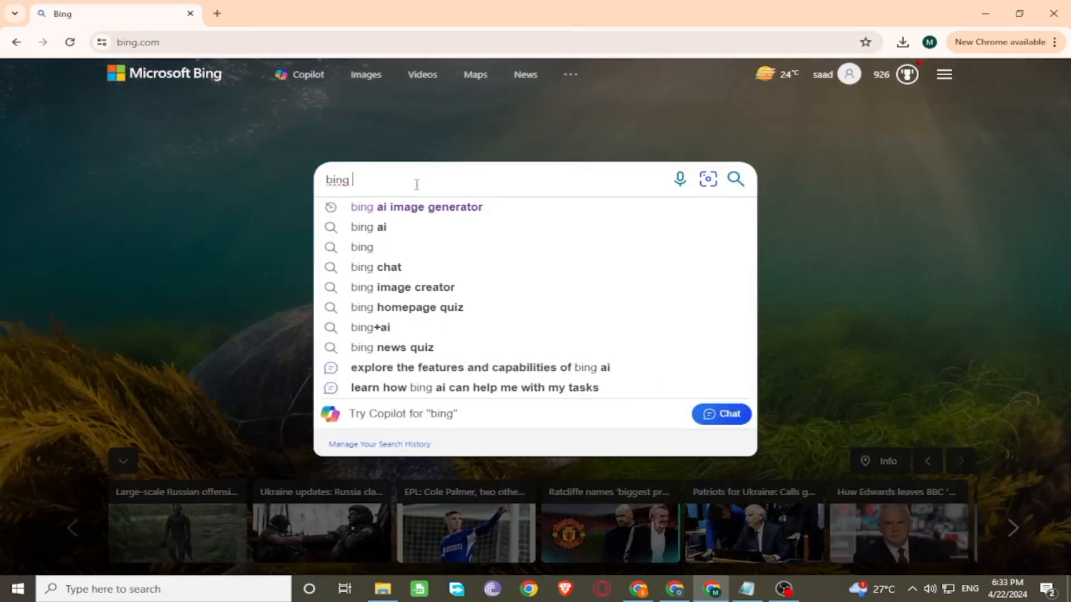
text(ai)
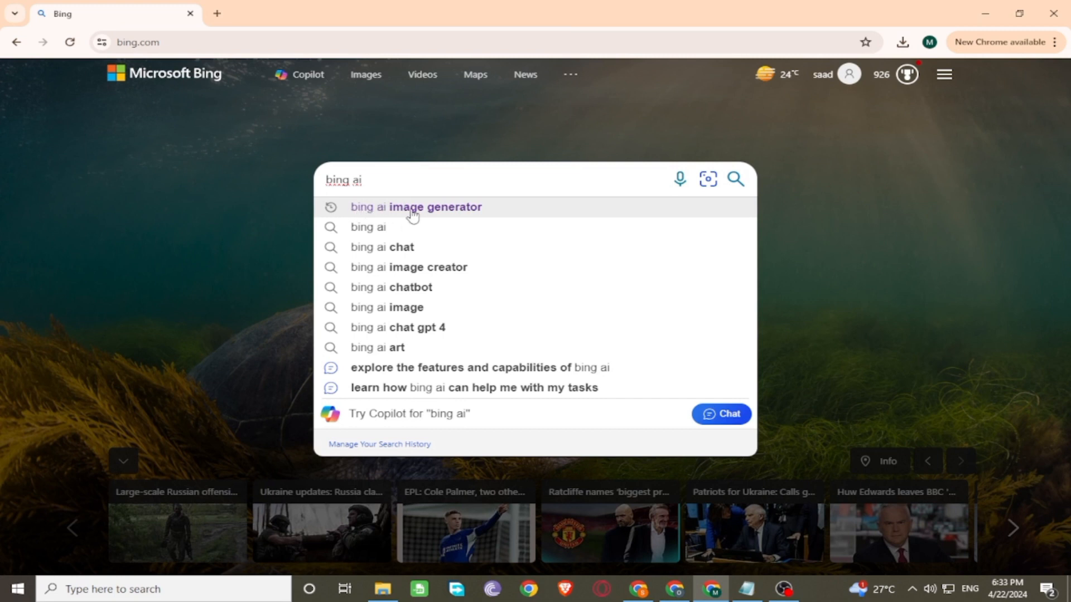
click(415, 207)
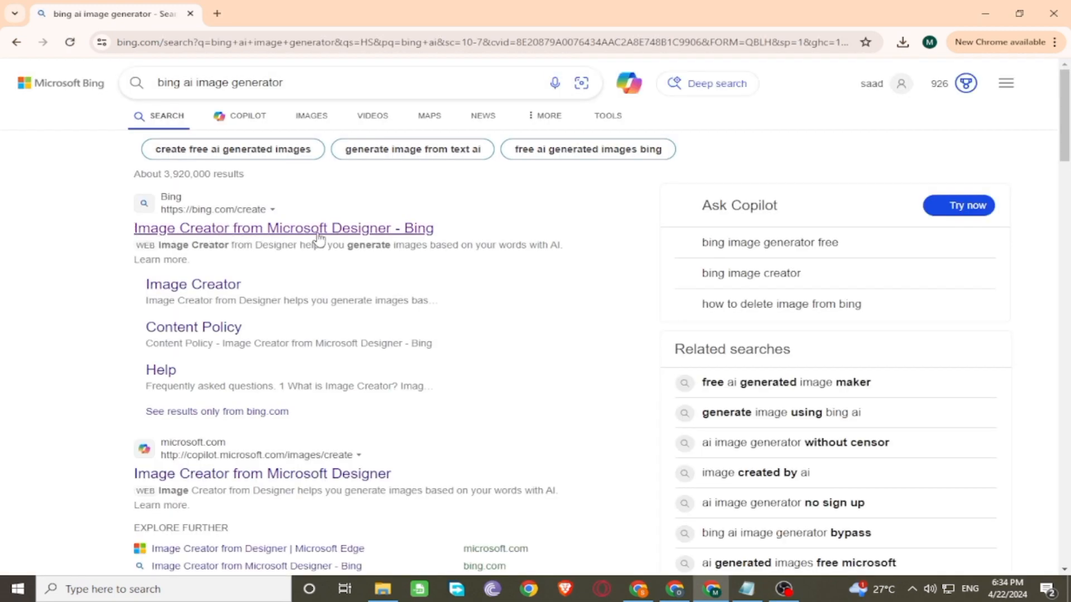
Enter Image Creator, join and sign in with a personal account, then bring up the Notepad prompt list
click(283, 227)
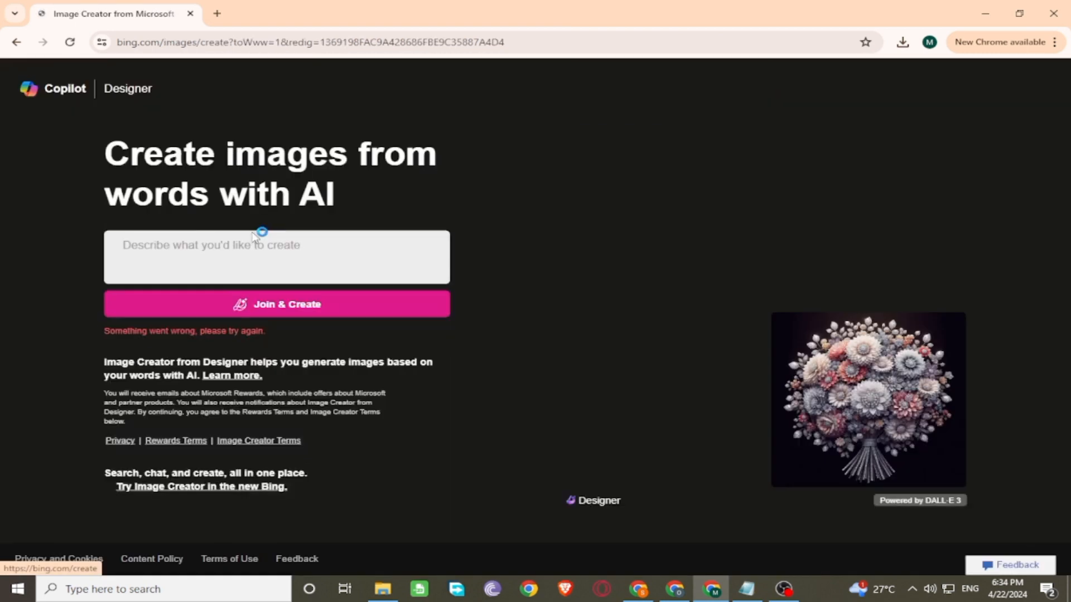
click(277, 309)
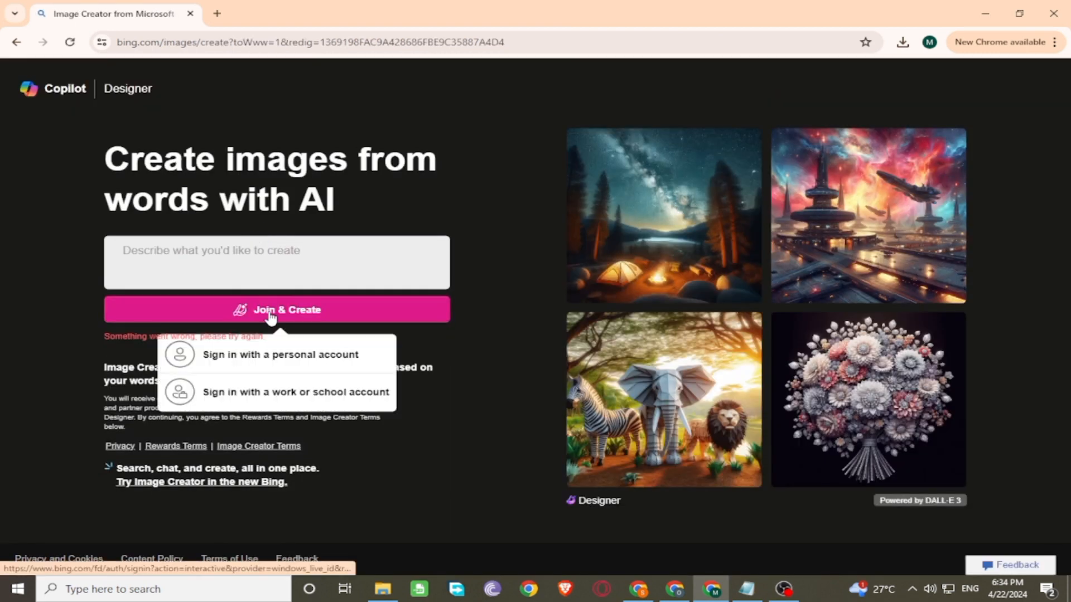
click(279, 354)
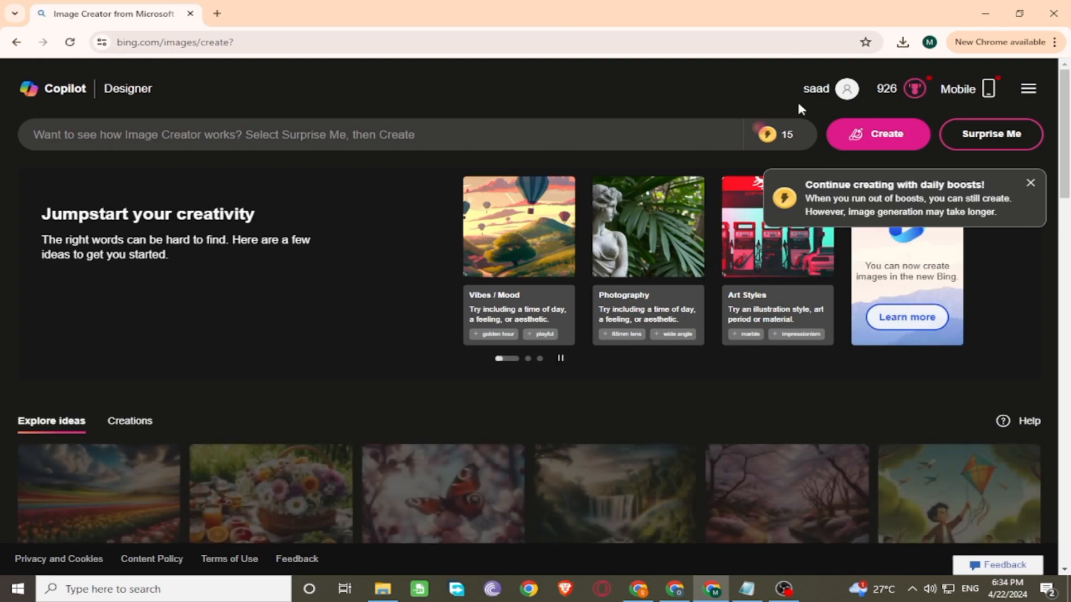
click(286, 135)
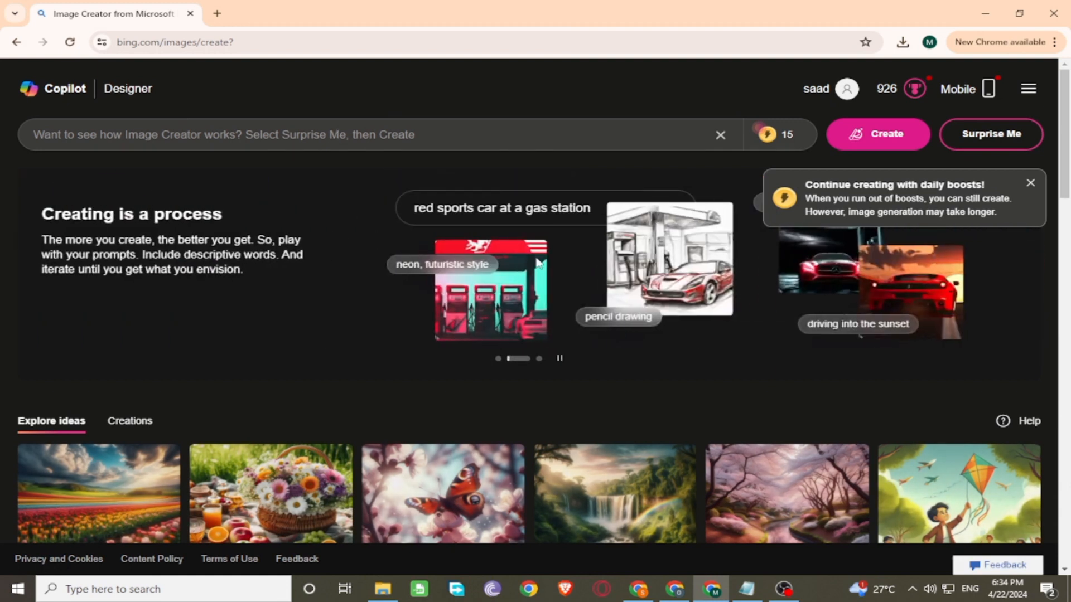
click(745, 589)
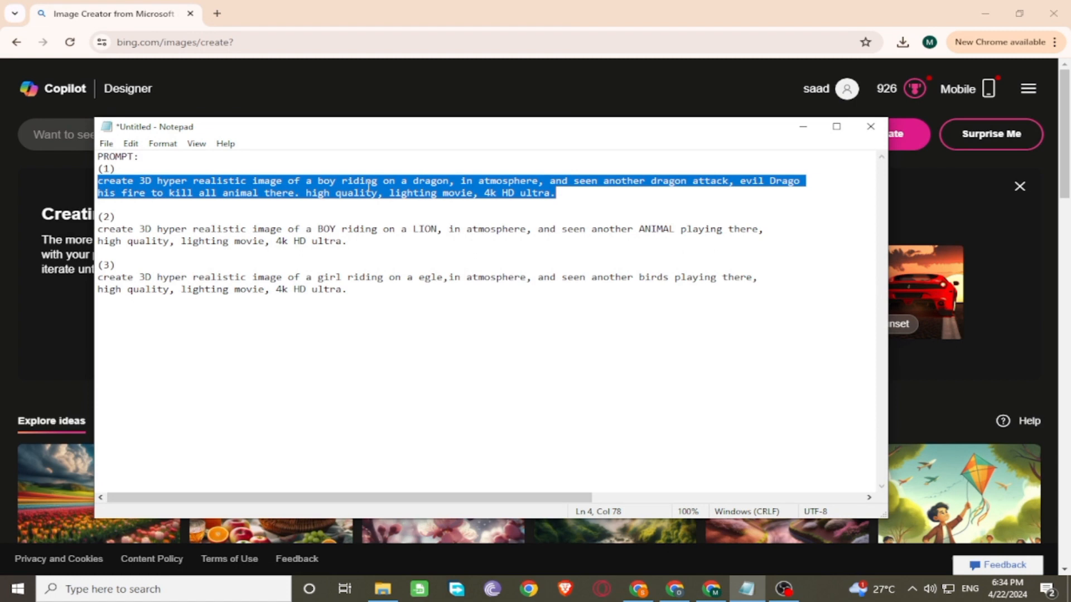
Paste prompt (1), the boy riding a dragon, and create four 3D-style images
click(872, 126)
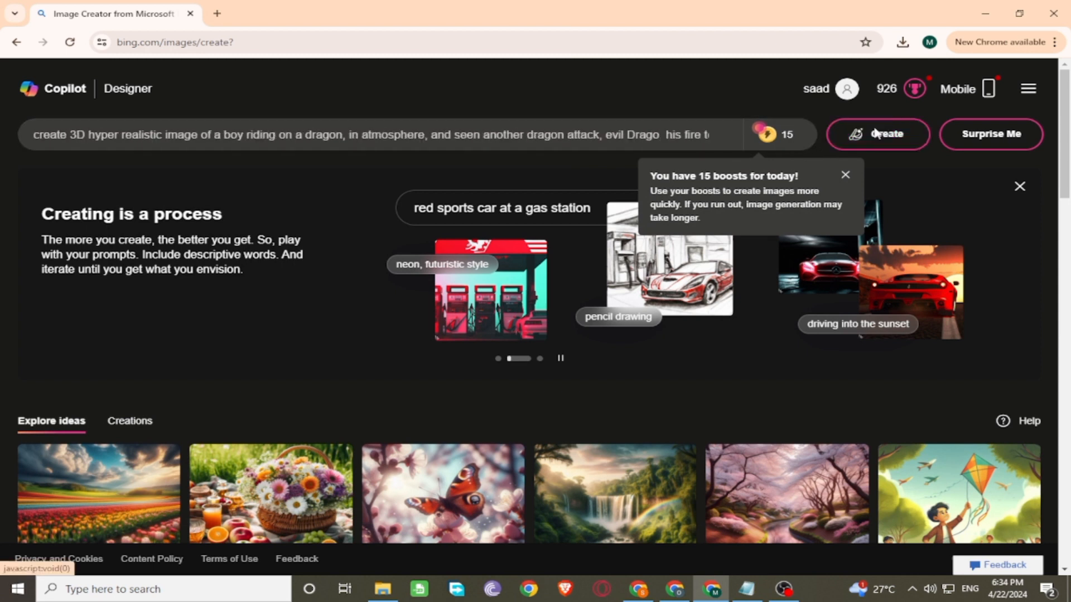
click(878, 134)
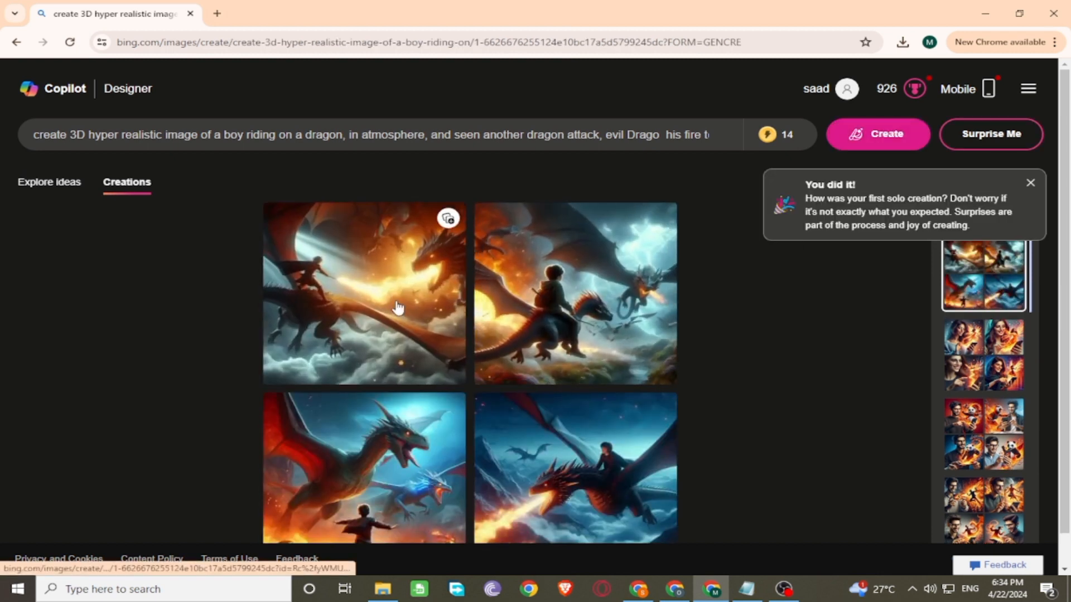
click(364, 293)
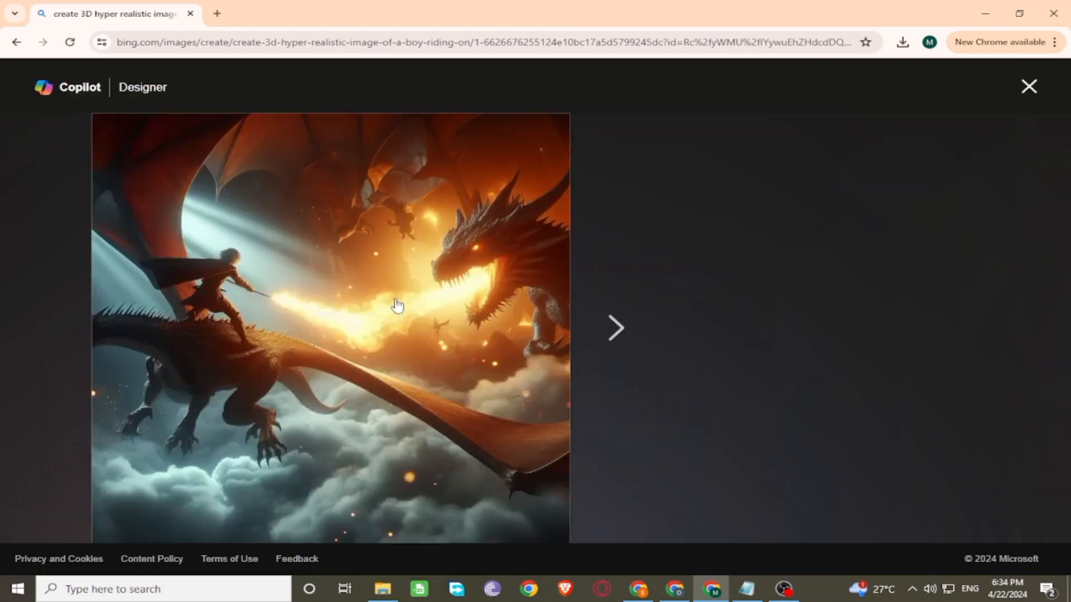
click(614, 328)
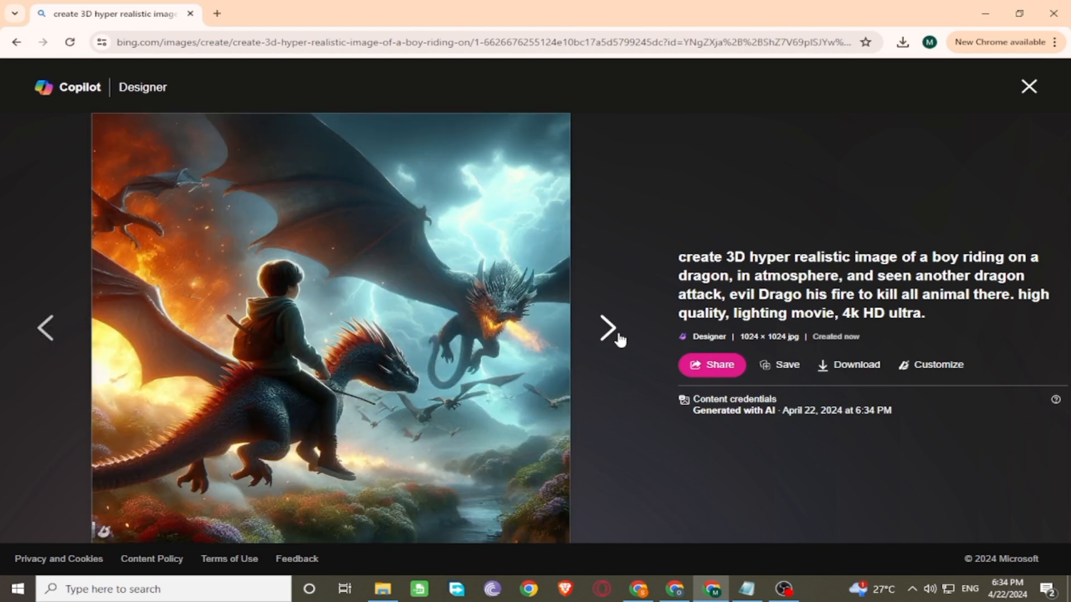
click(607, 328)
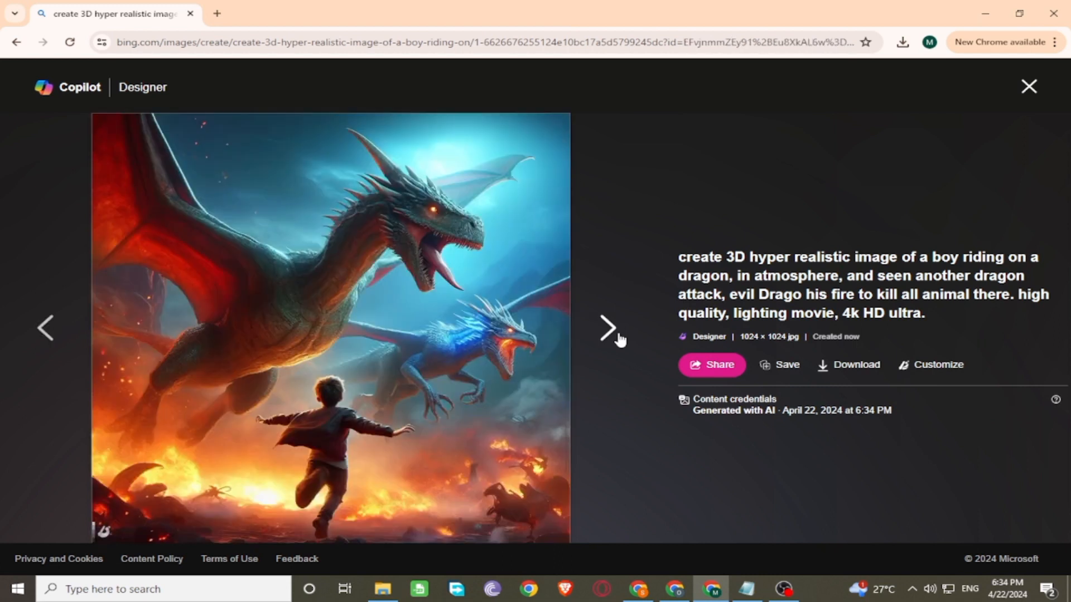
click(607, 328)
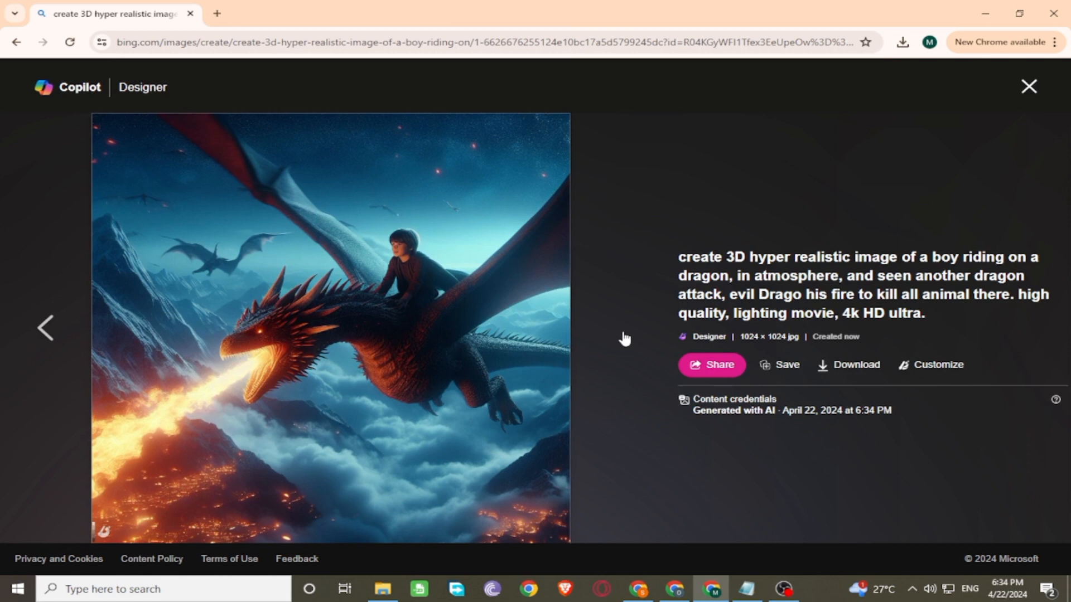
mouse_move(1028, 87)
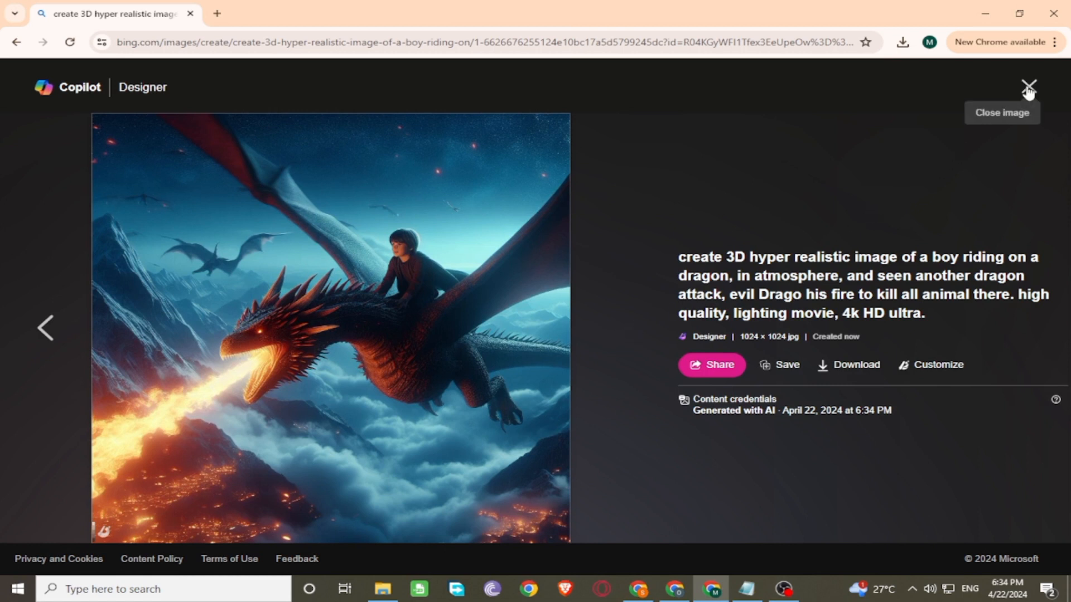
click(1027, 87)
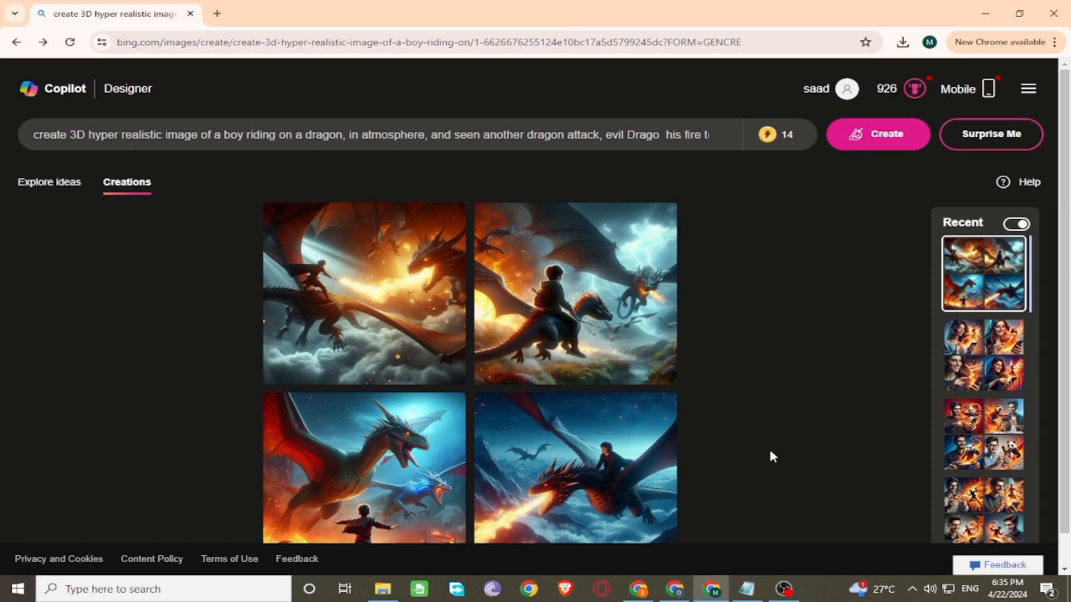
click(746, 589)
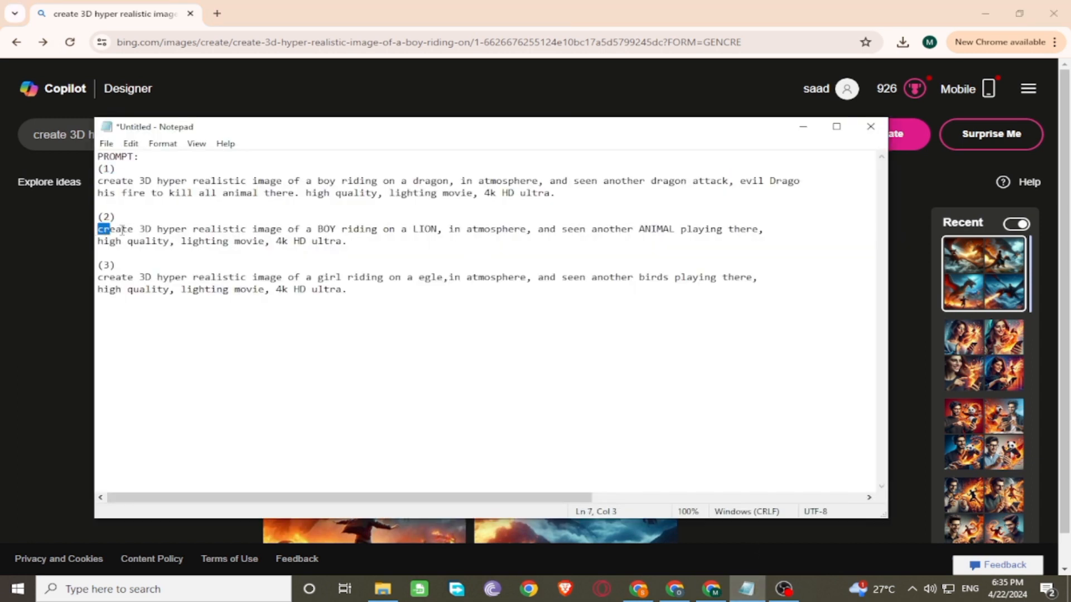
Copy the 'BOY riding on a LION' prompt from Notepad and create four images from it
right_click(345, 235)
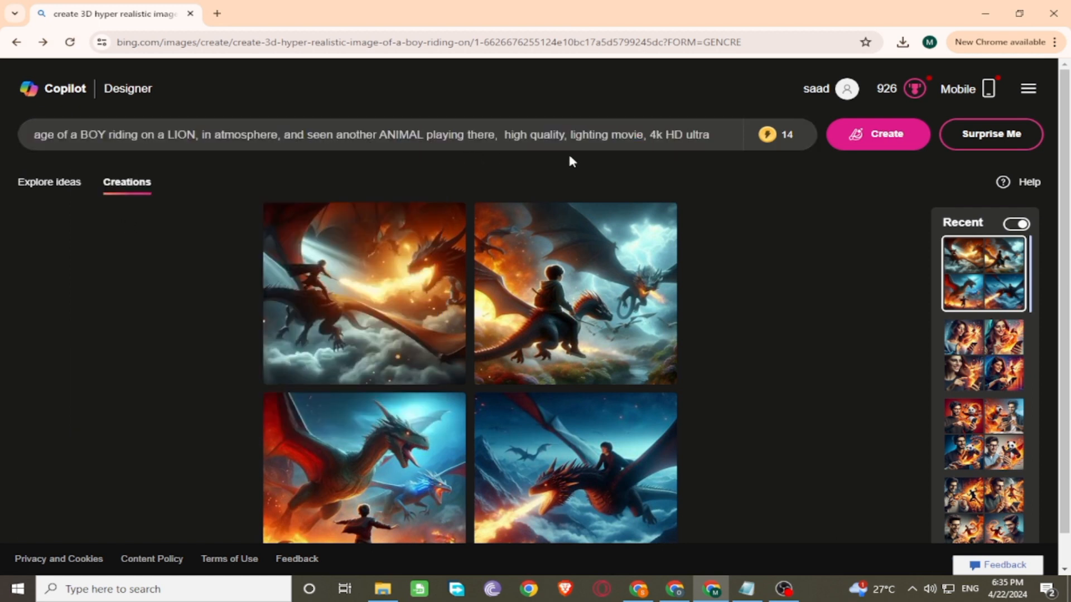
click(876, 134)
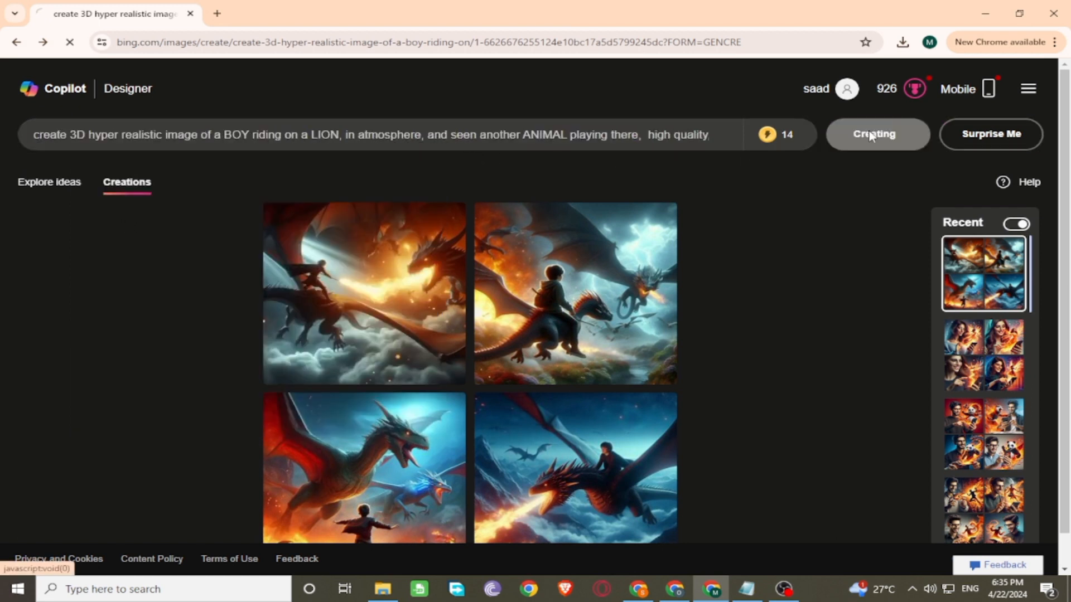
click(877, 134)
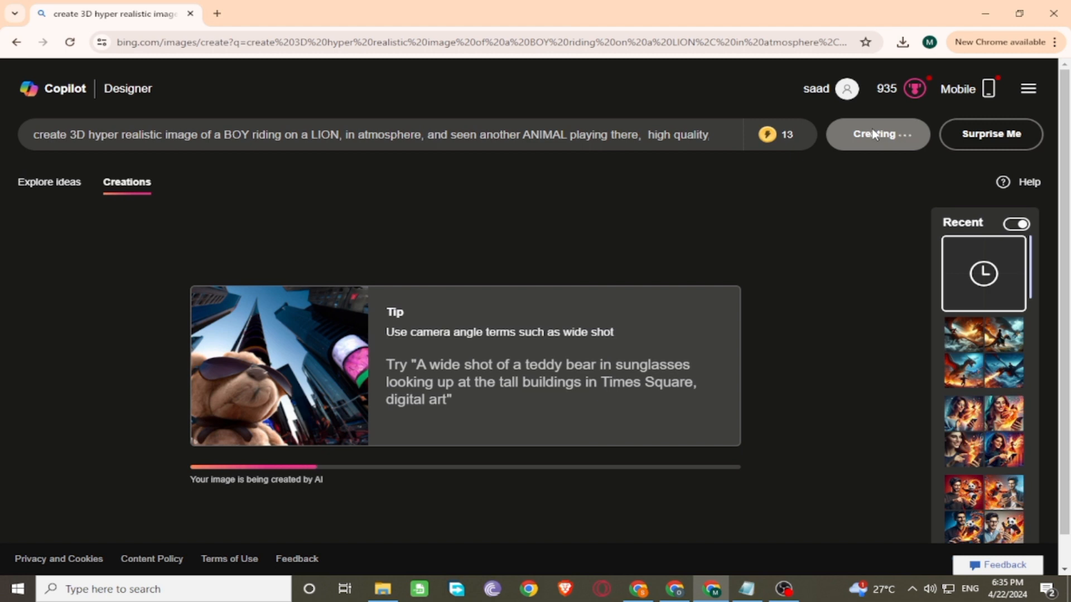
click(877, 134)
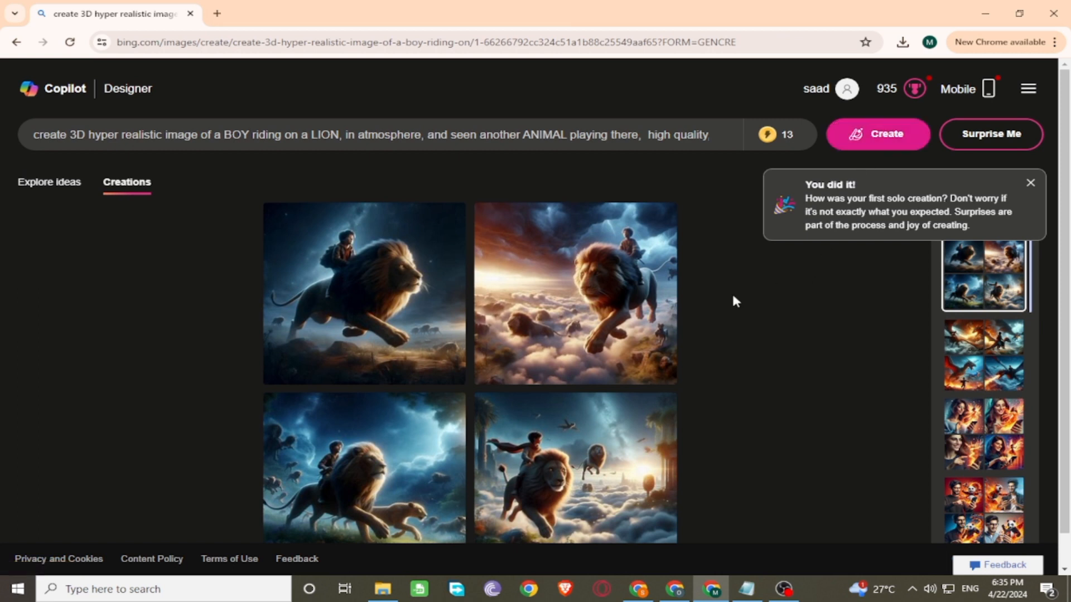
click(363, 292)
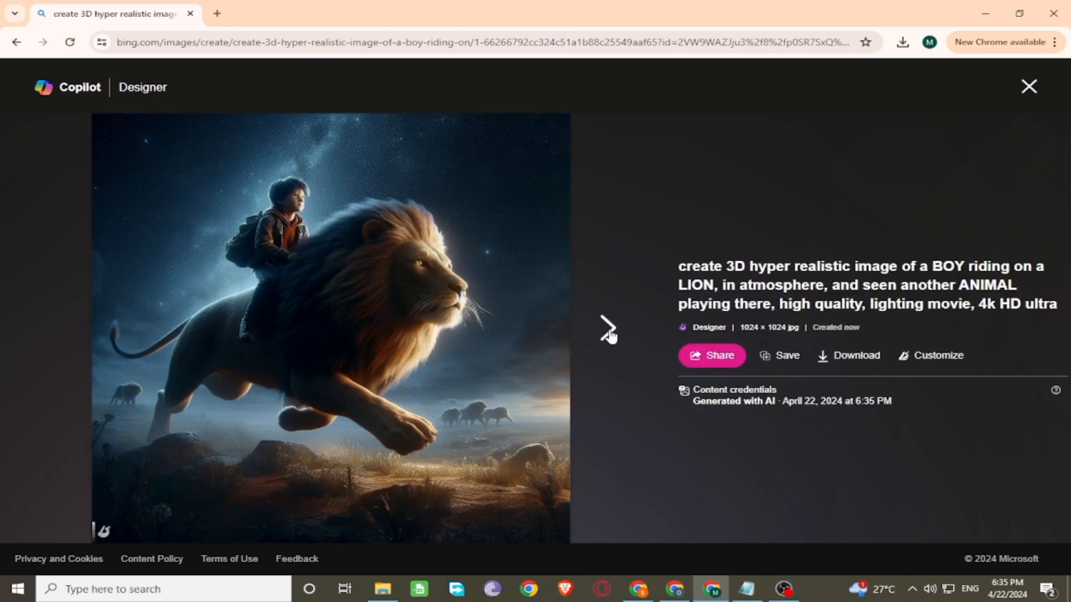
click(608, 327)
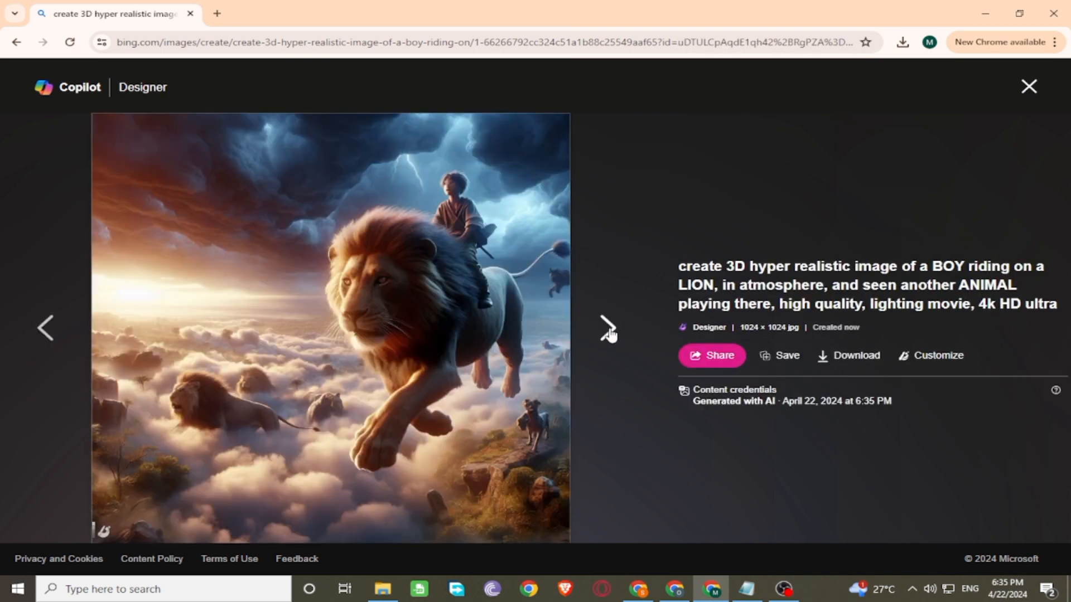
click(606, 328)
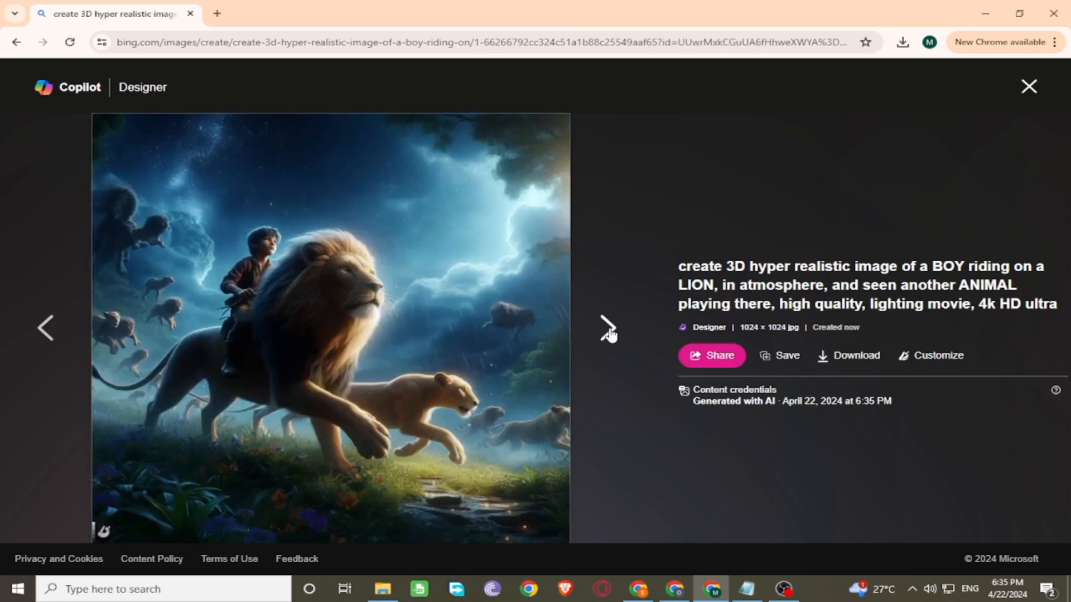
click(607, 328)
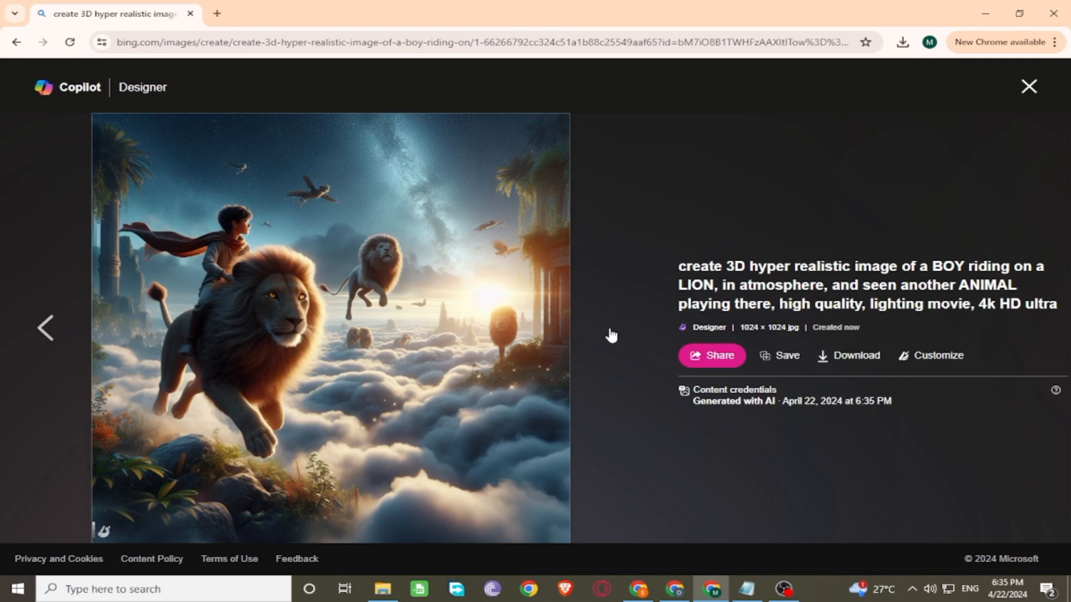
mouse_move(880, 339)
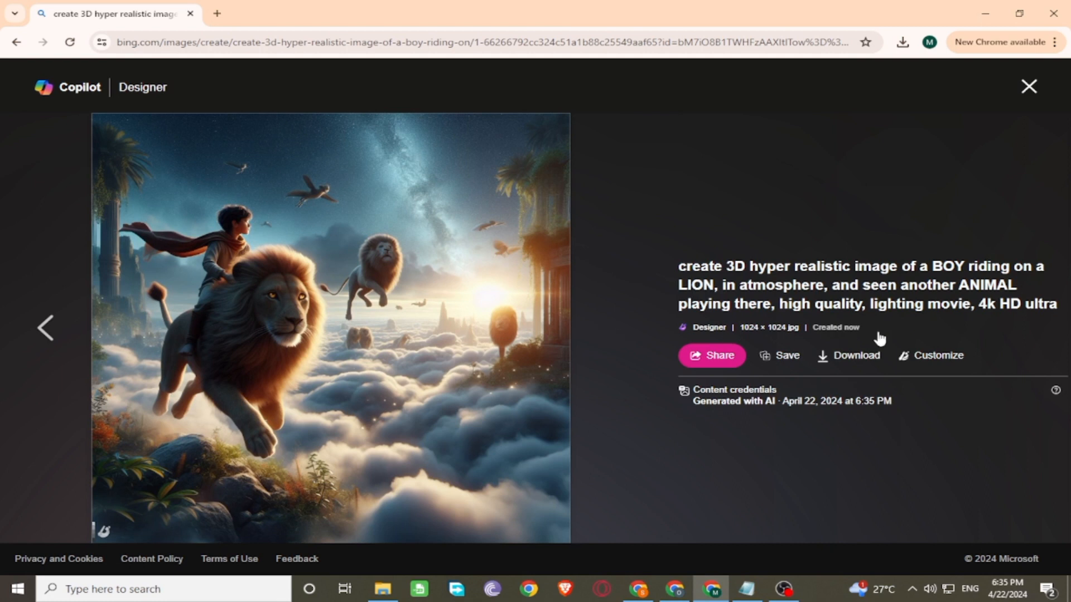
mouse_move(827, 351)
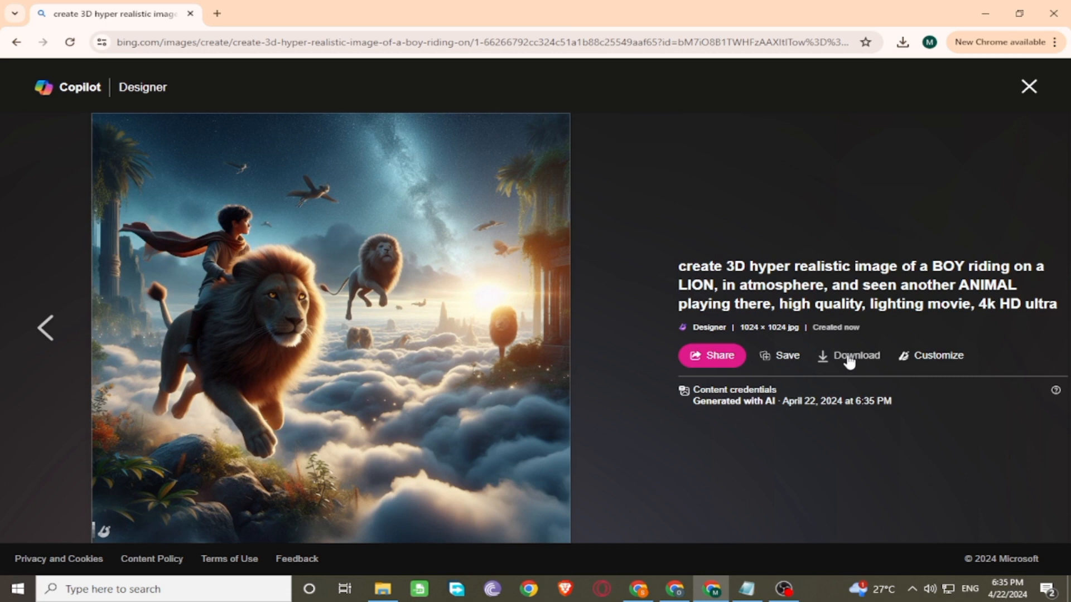
click(1029, 87)
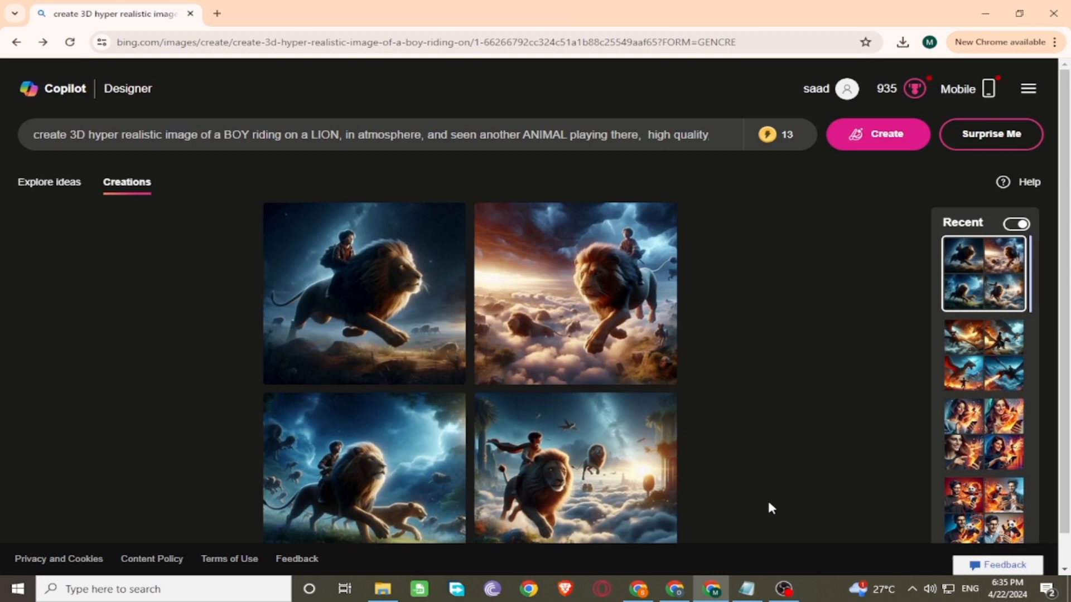
Copy the third prompt, a girl riding an eagle among birds, from Notepad and create four images
click(746, 589)
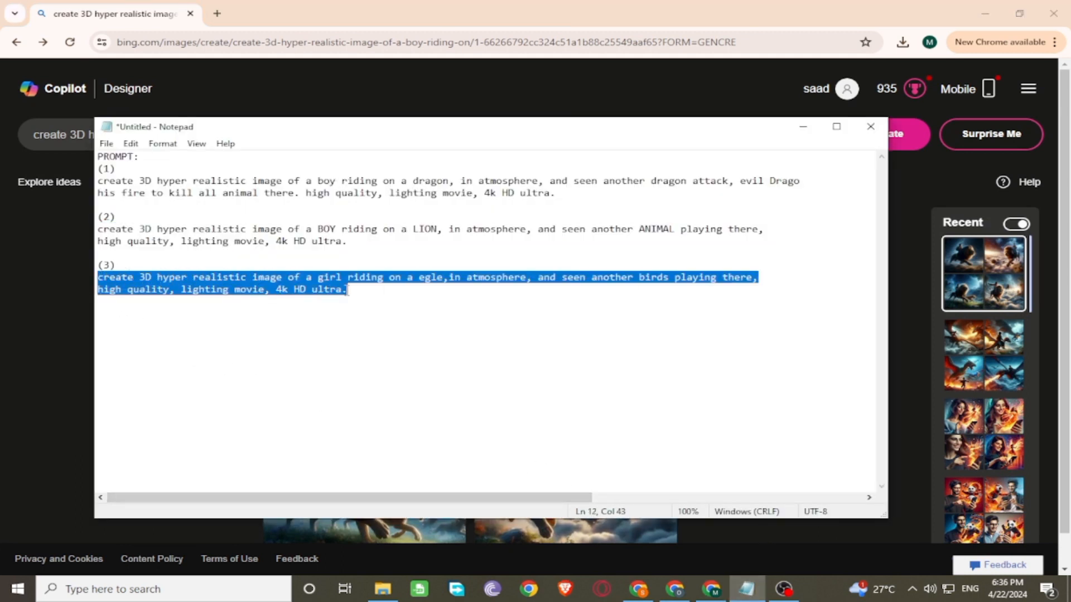
right_click(348, 290)
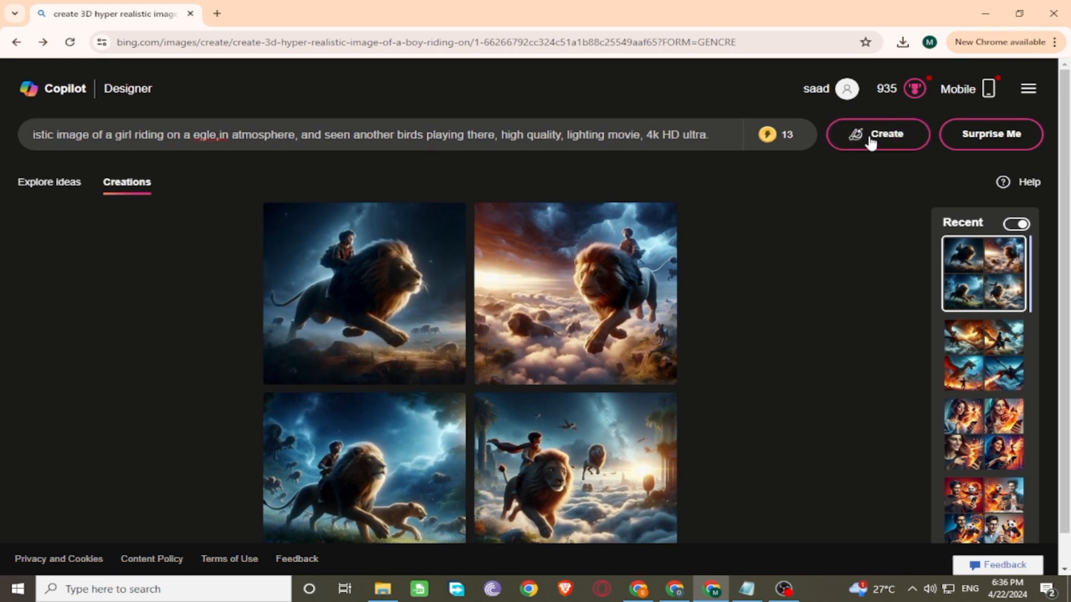
click(878, 134)
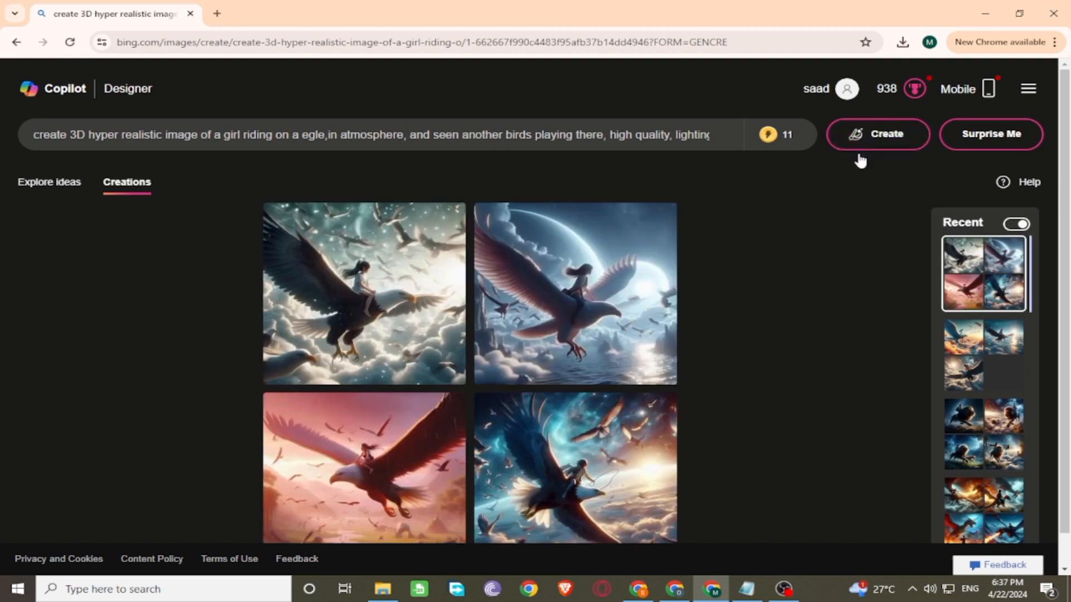
click(363, 293)
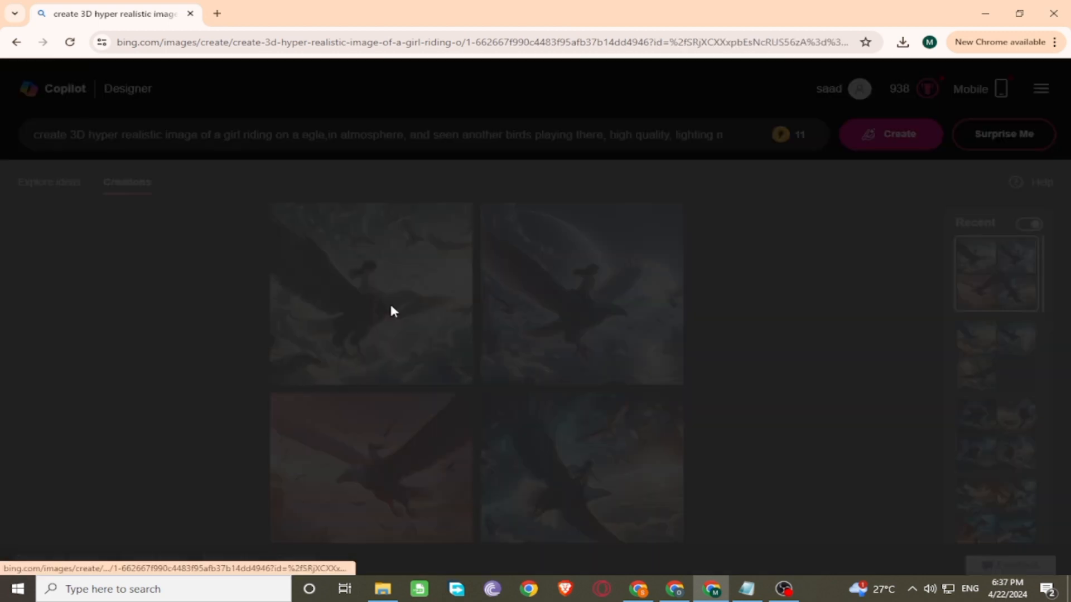
click(371, 292)
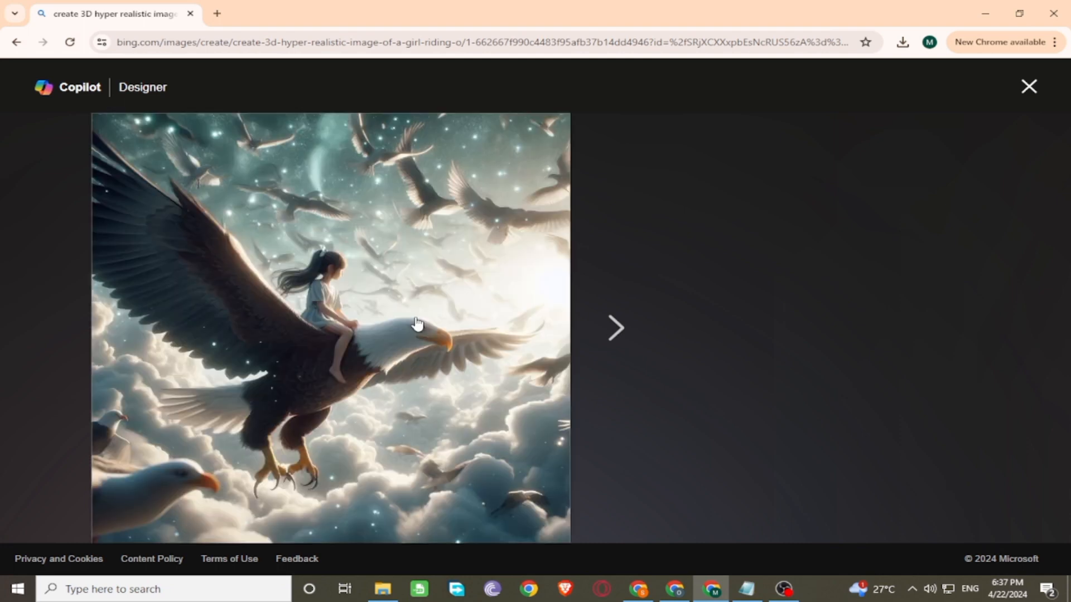
click(417, 323)
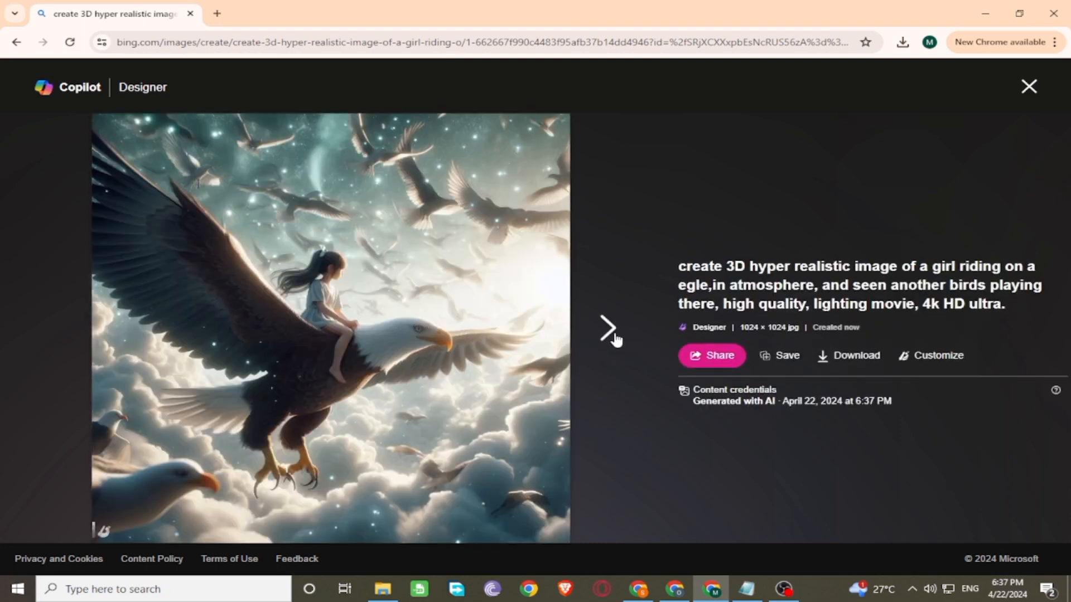
click(607, 328)
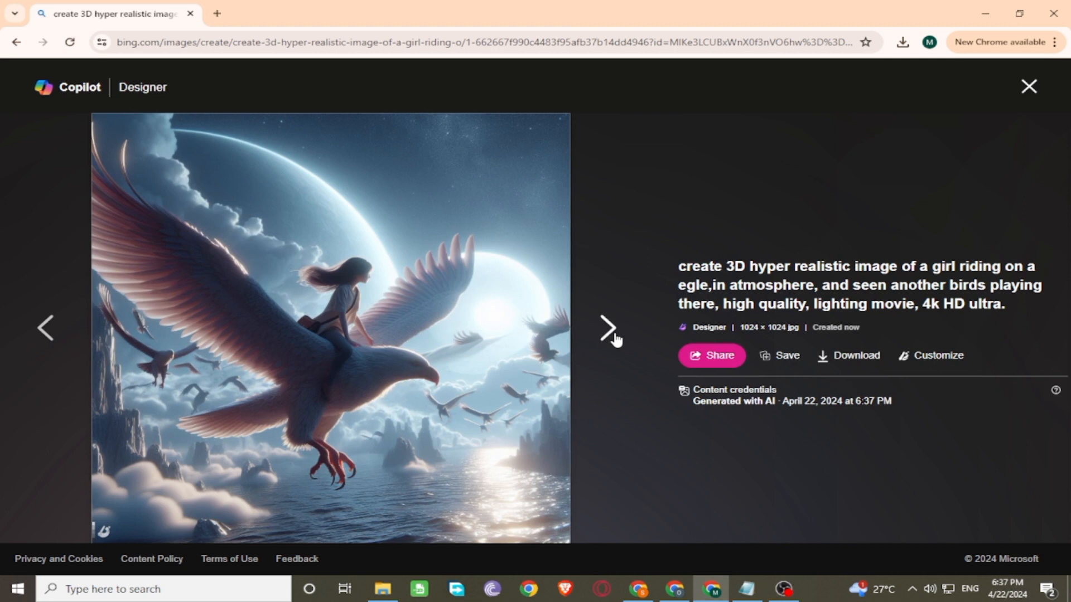
click(607, 327)
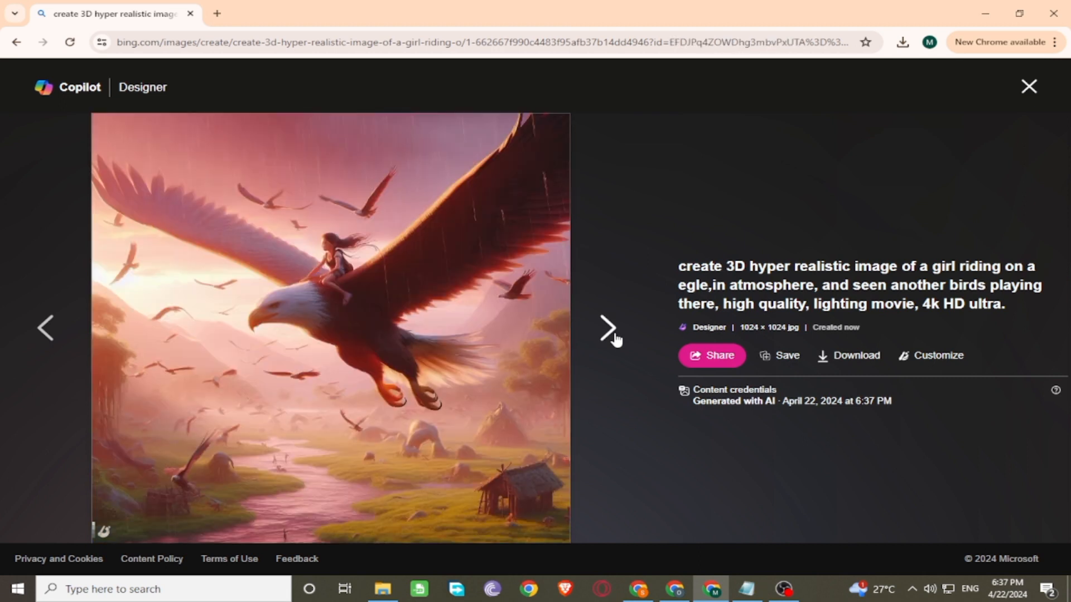
click(607, 328)
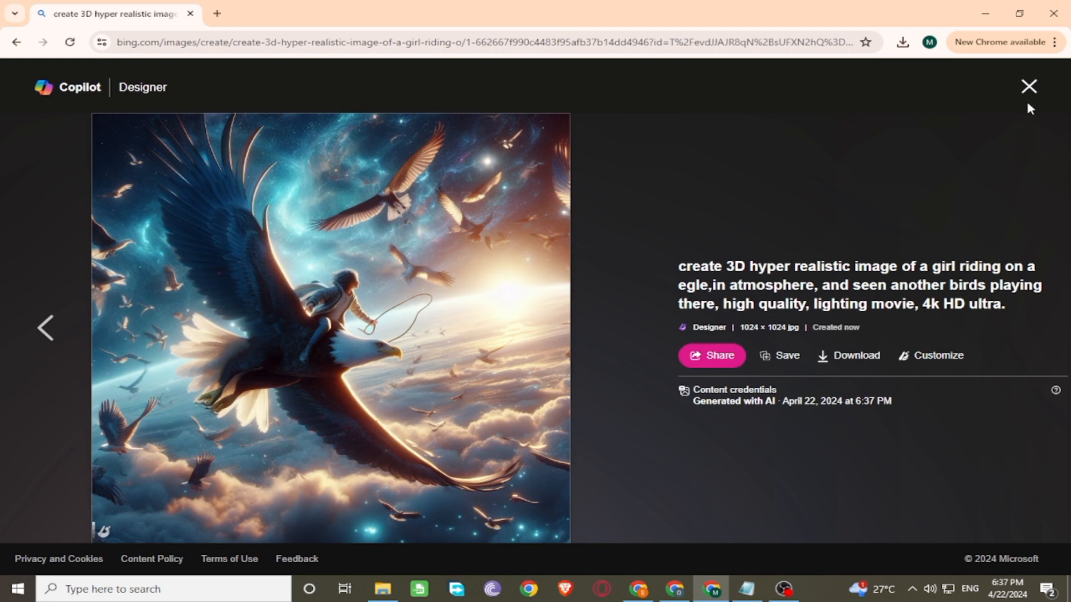
click(1027, 86)
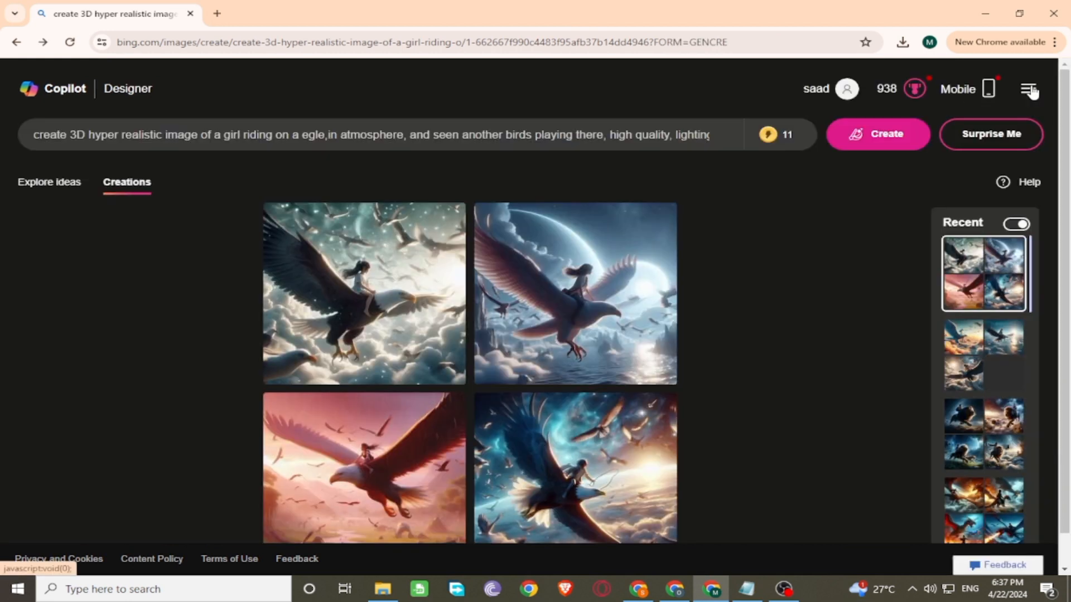
mouse_move(792, 275)
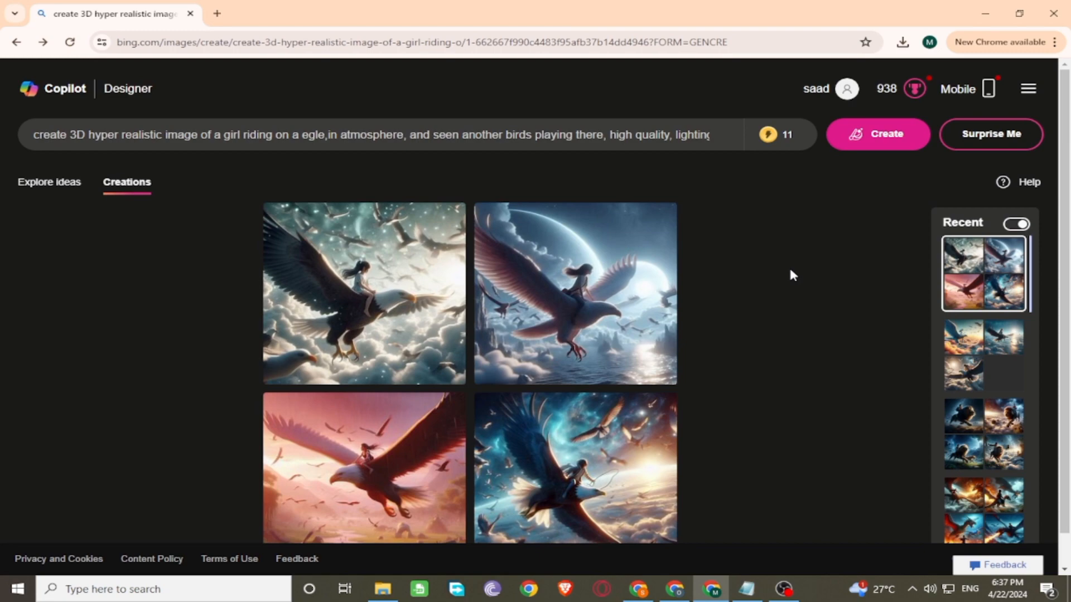